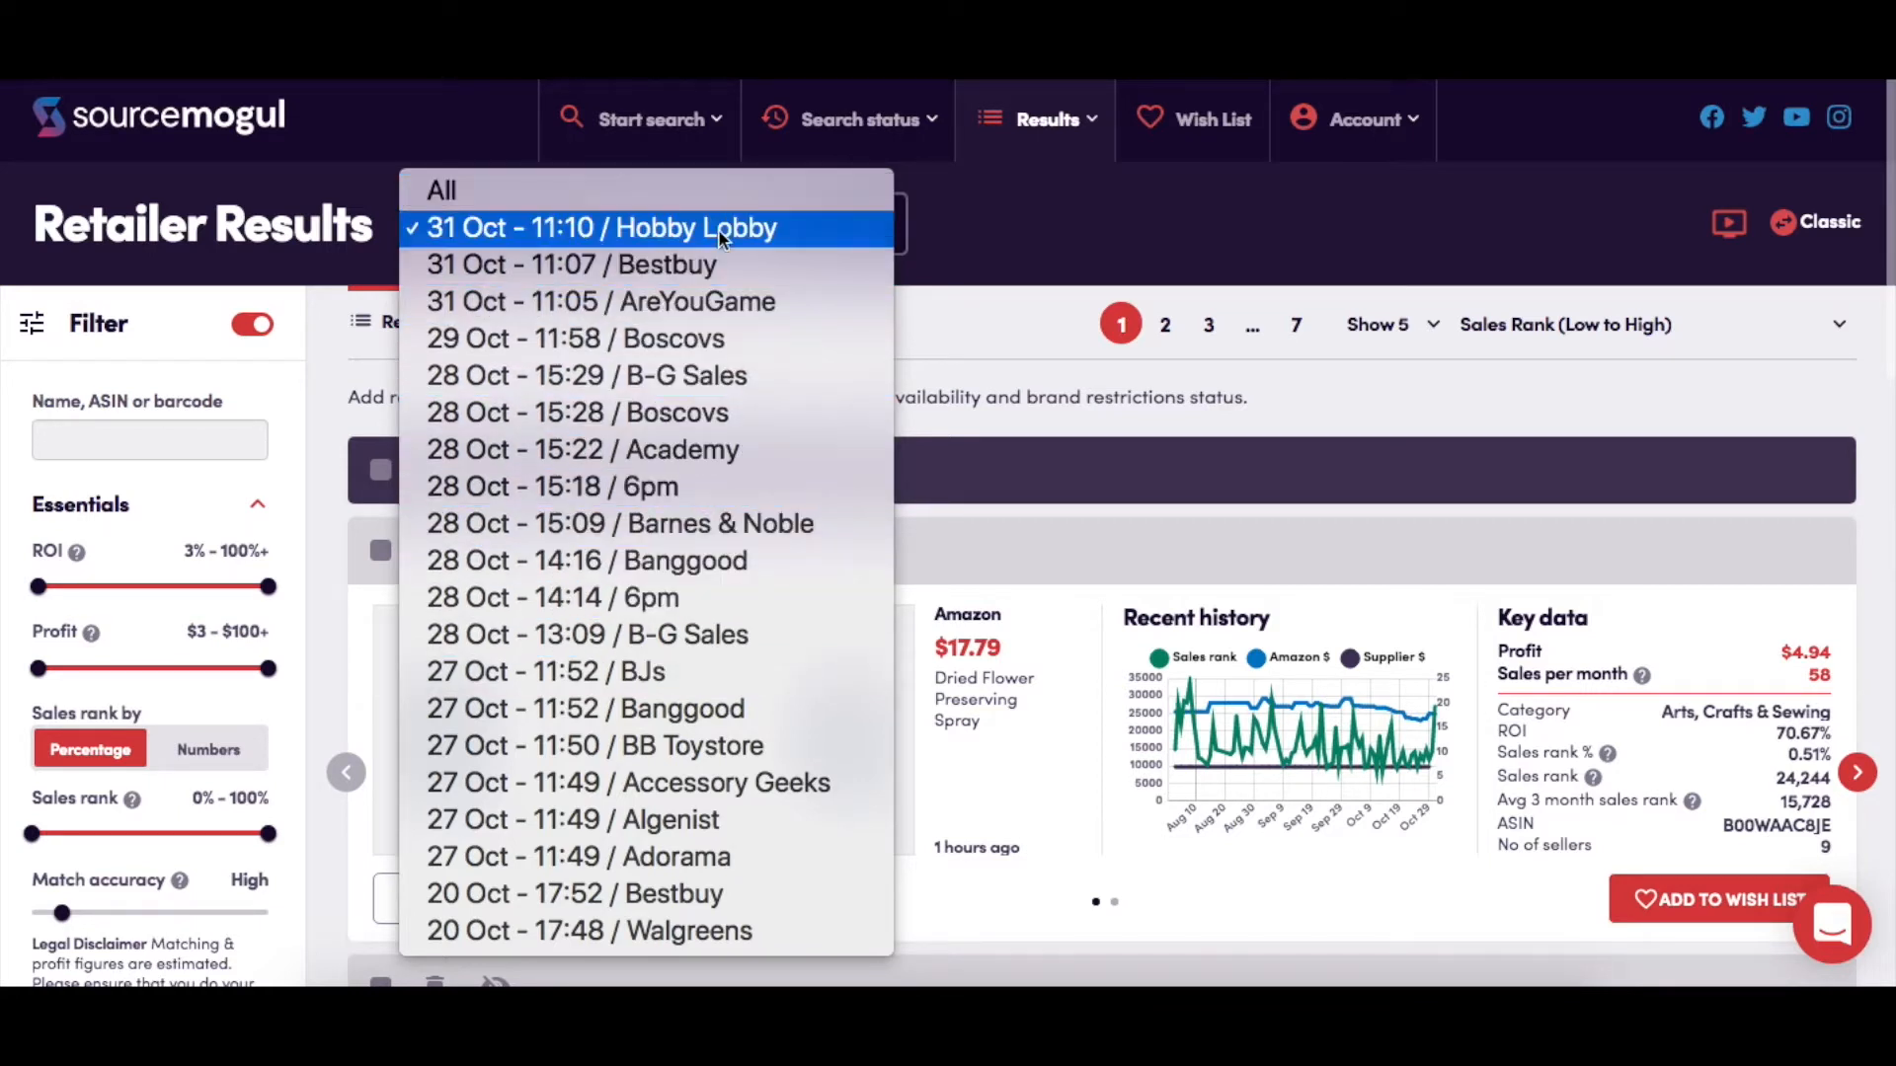
- Select the '31 Oct - 11:10 / Hobby Lobby' search showing 32 product matches
{"action": "left_click", "coordinate": [600, 227]}
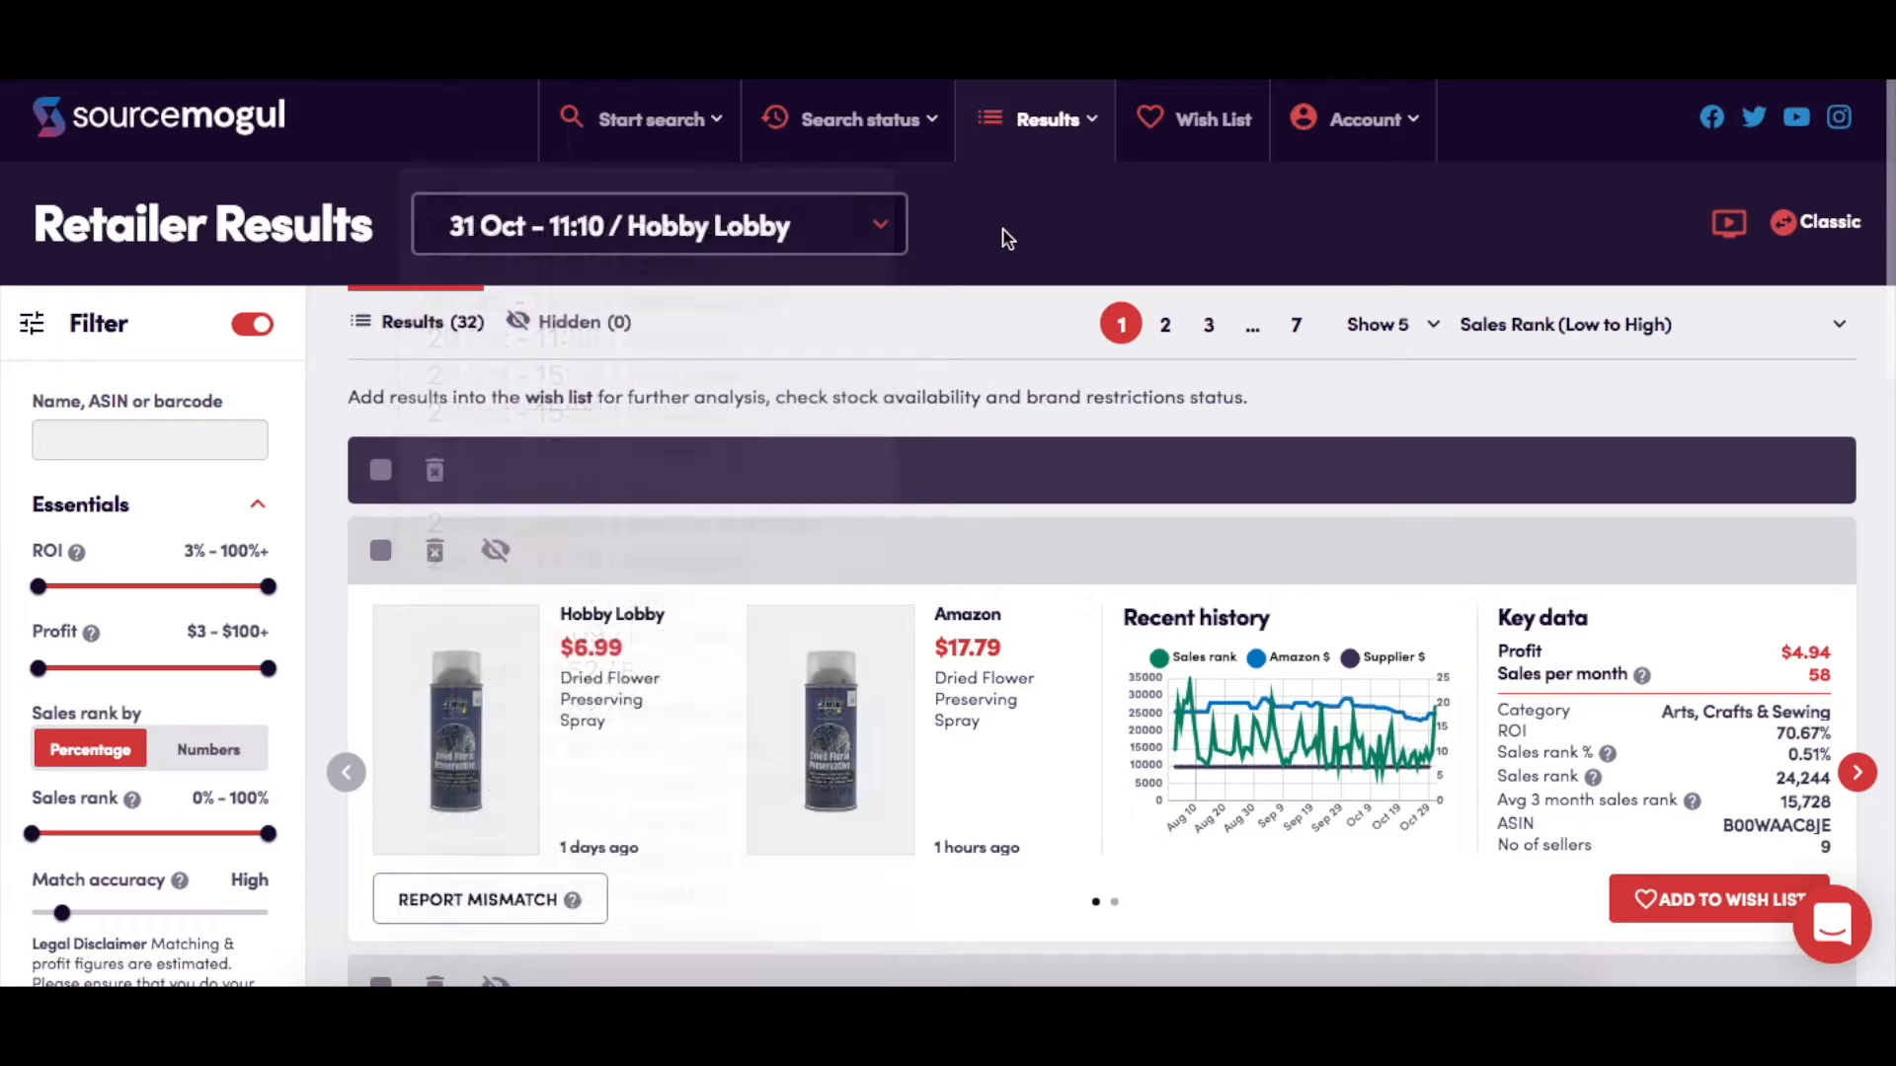
{"action": "mouse_move", "coordinate": [954, 703]}
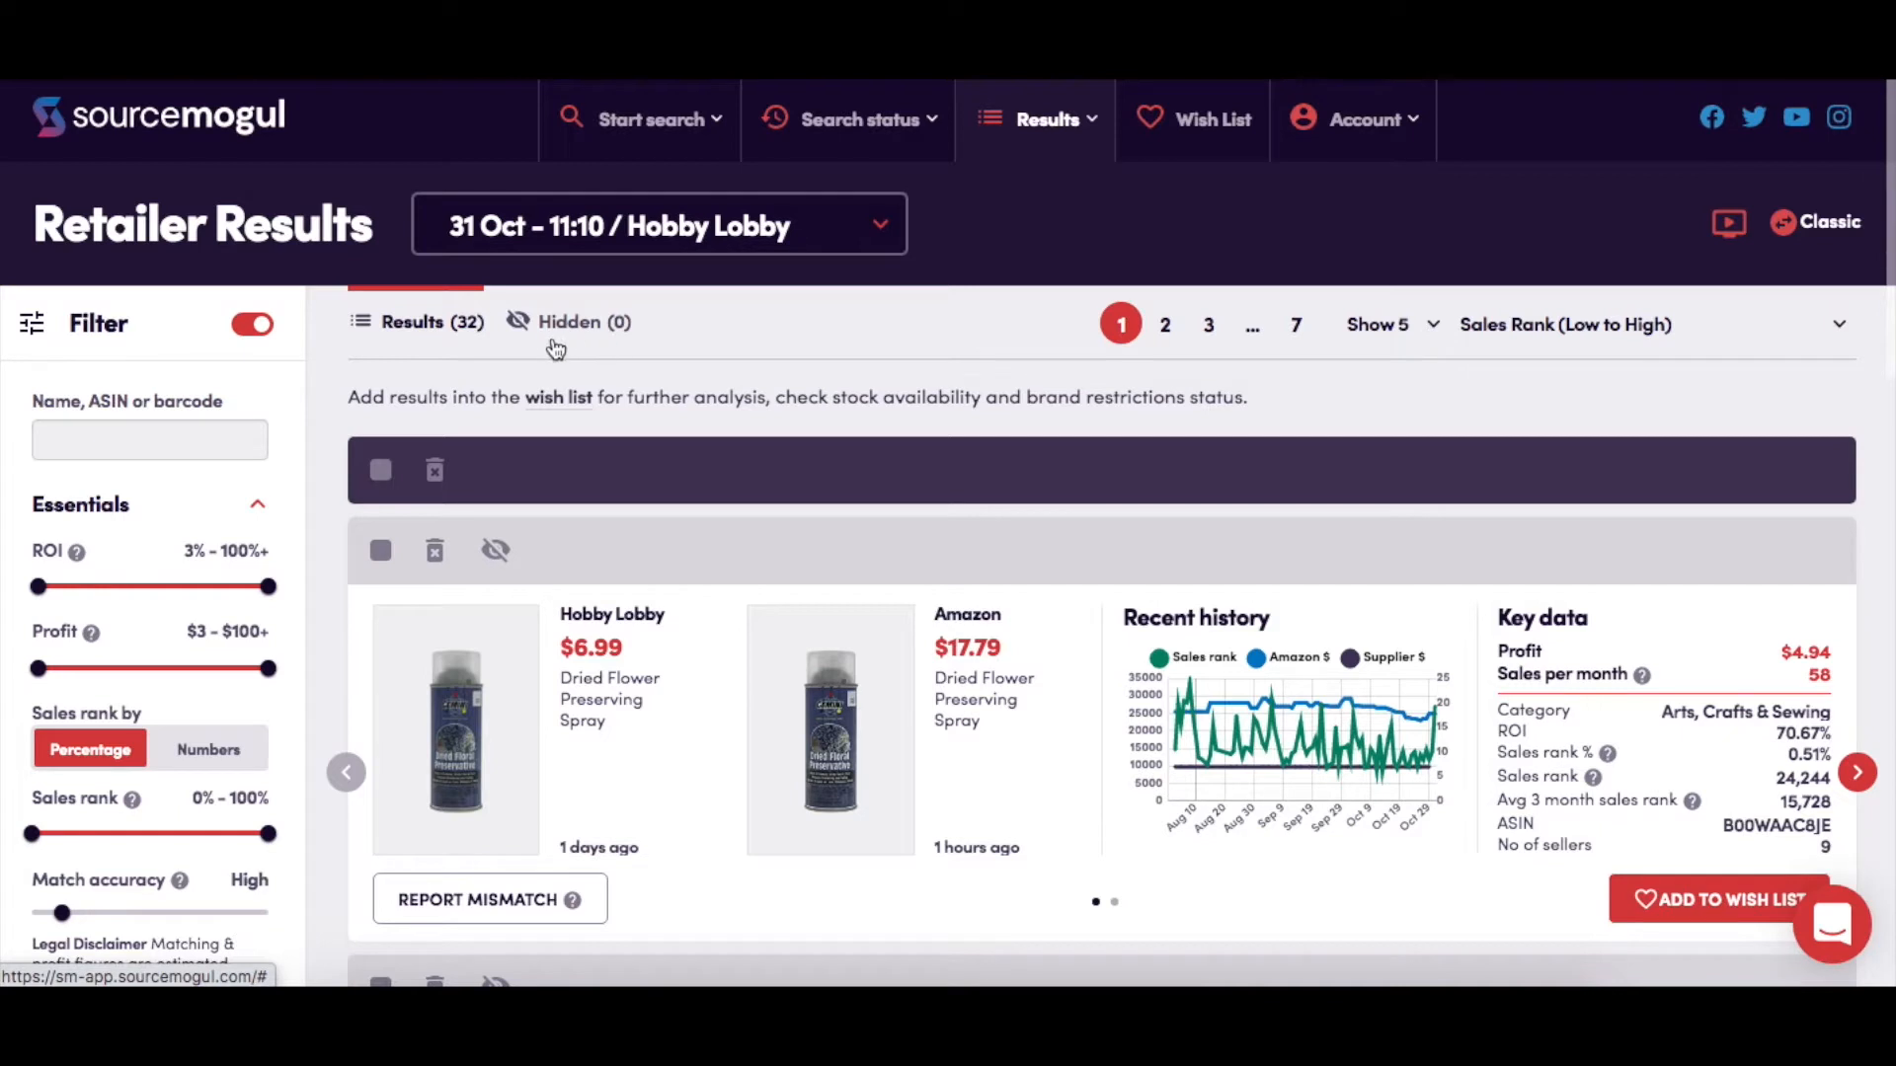
{"action": "mouse_move", "coordinate": [575, 344]}
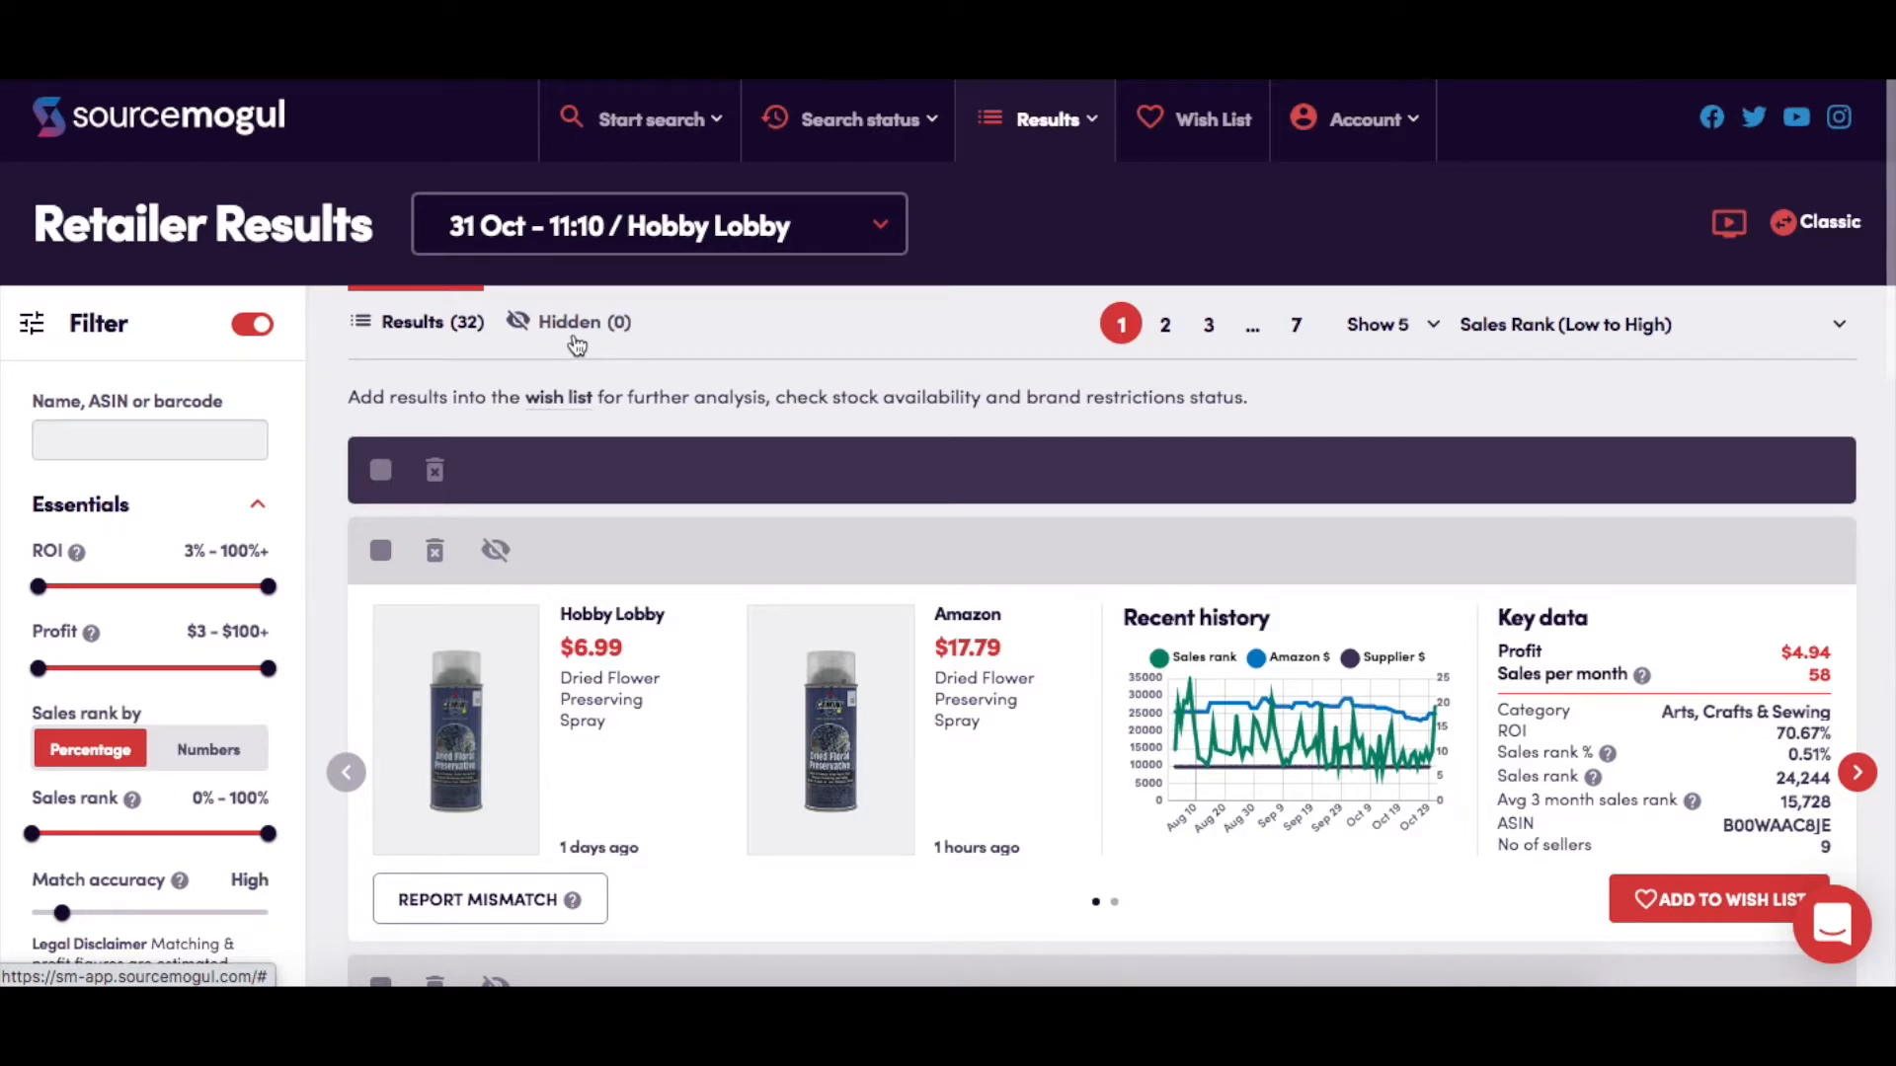
{"action": "mouse_move", "coordinate": [809, 342]}
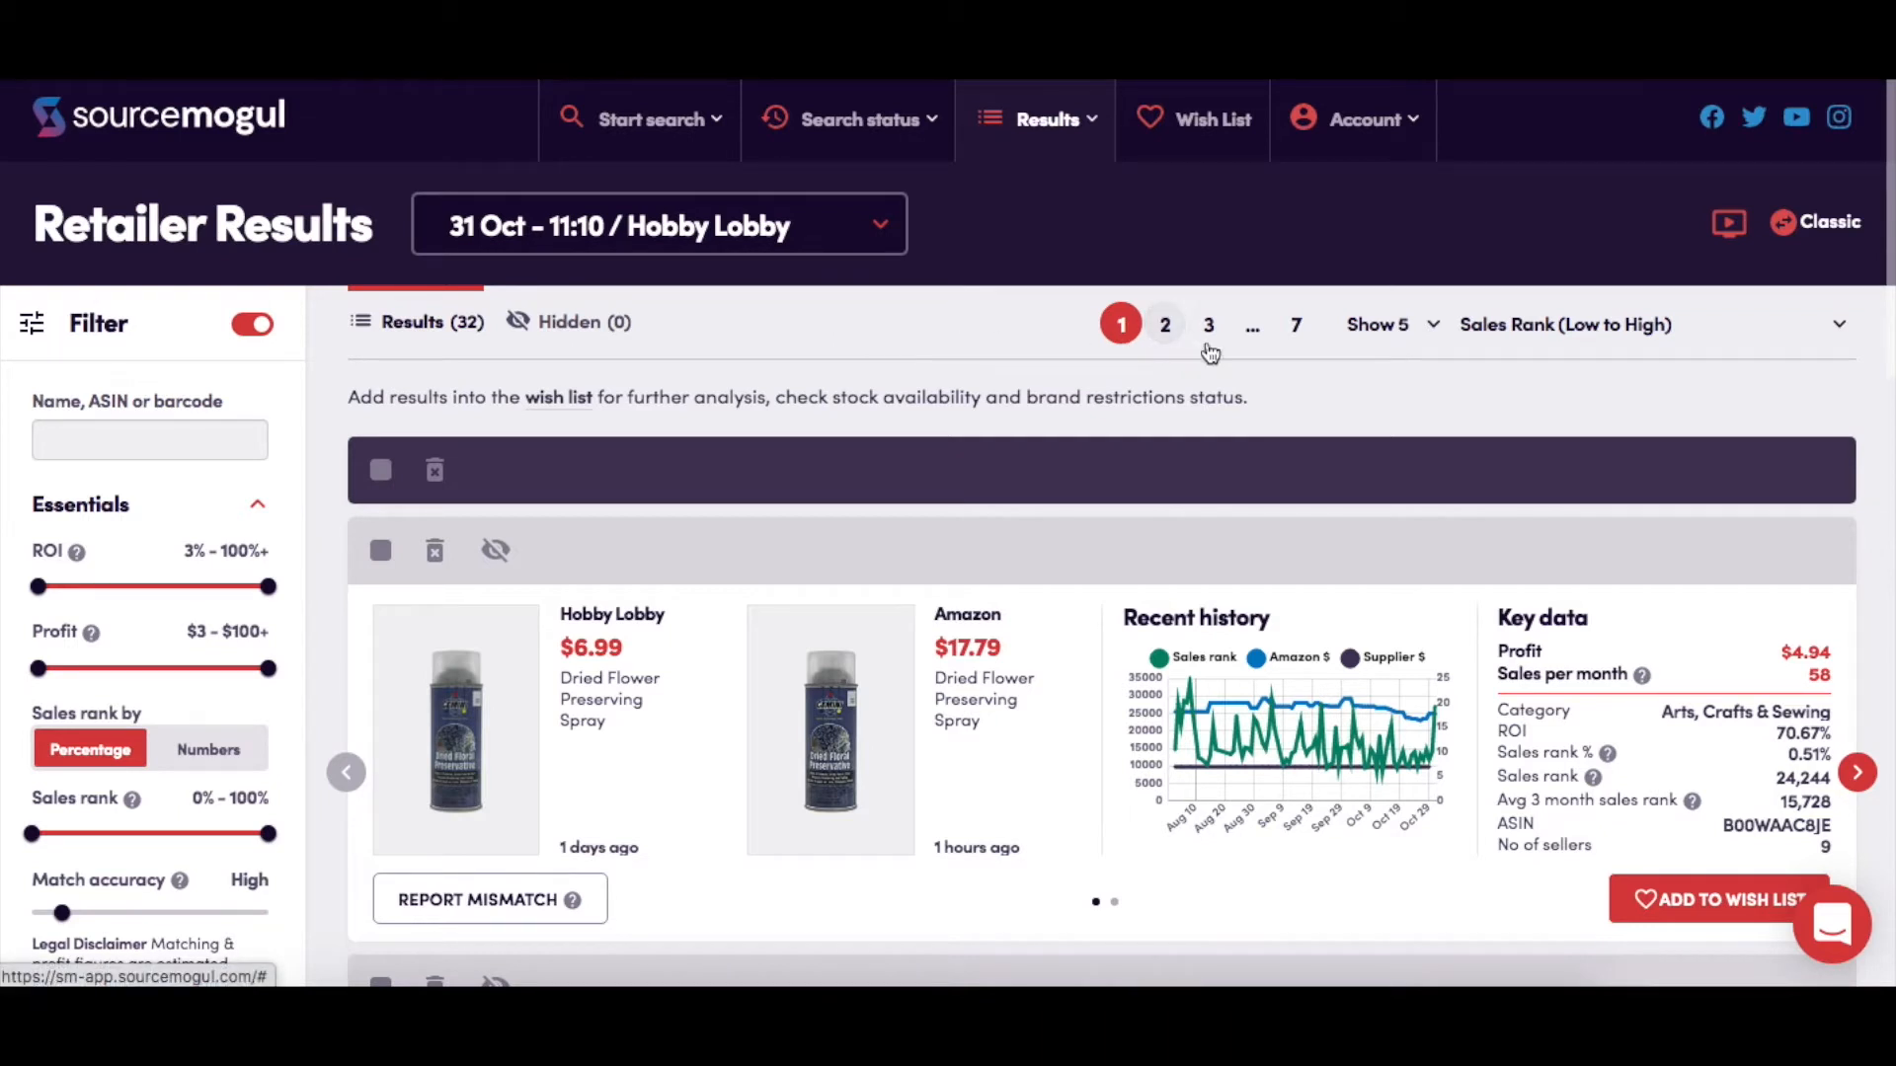
{"action": "left_click", "coordinate": [1377, 324]}
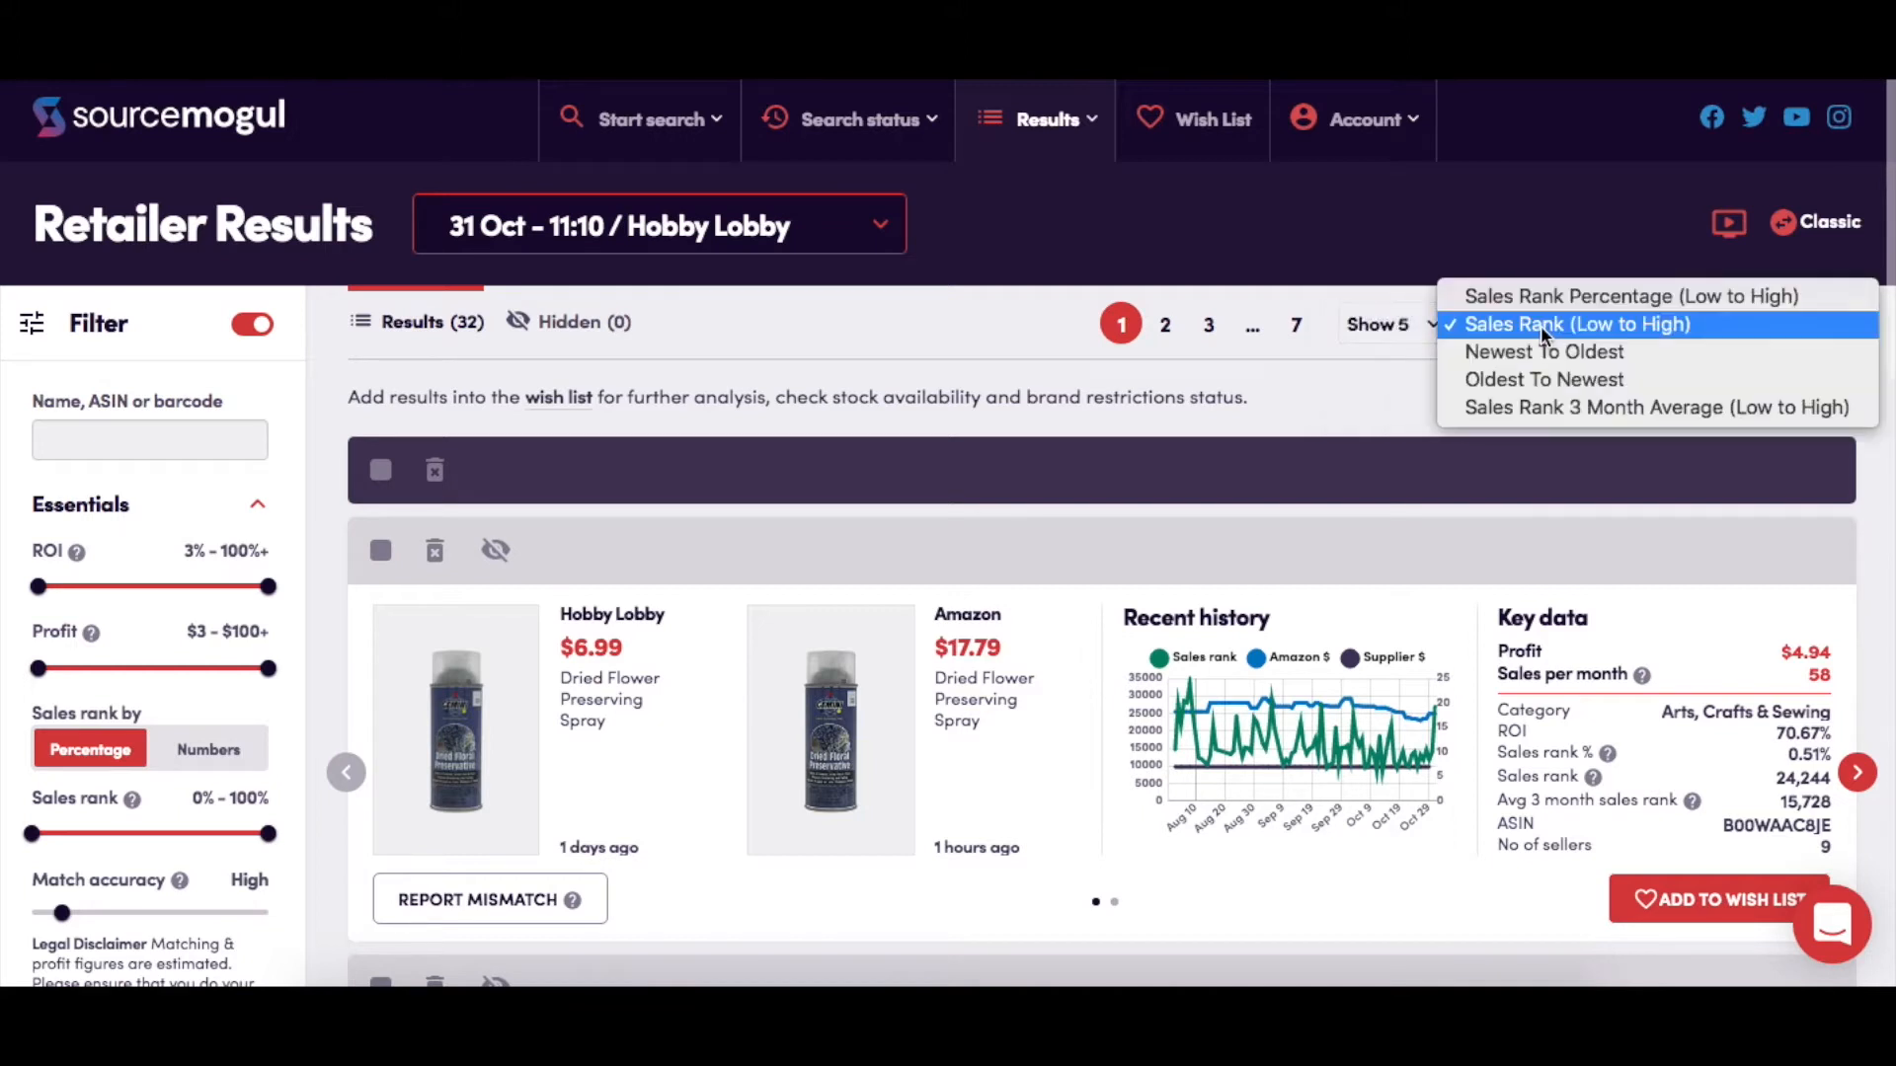
{"action": "mouse_move", "coordinate": [1748, 332]}
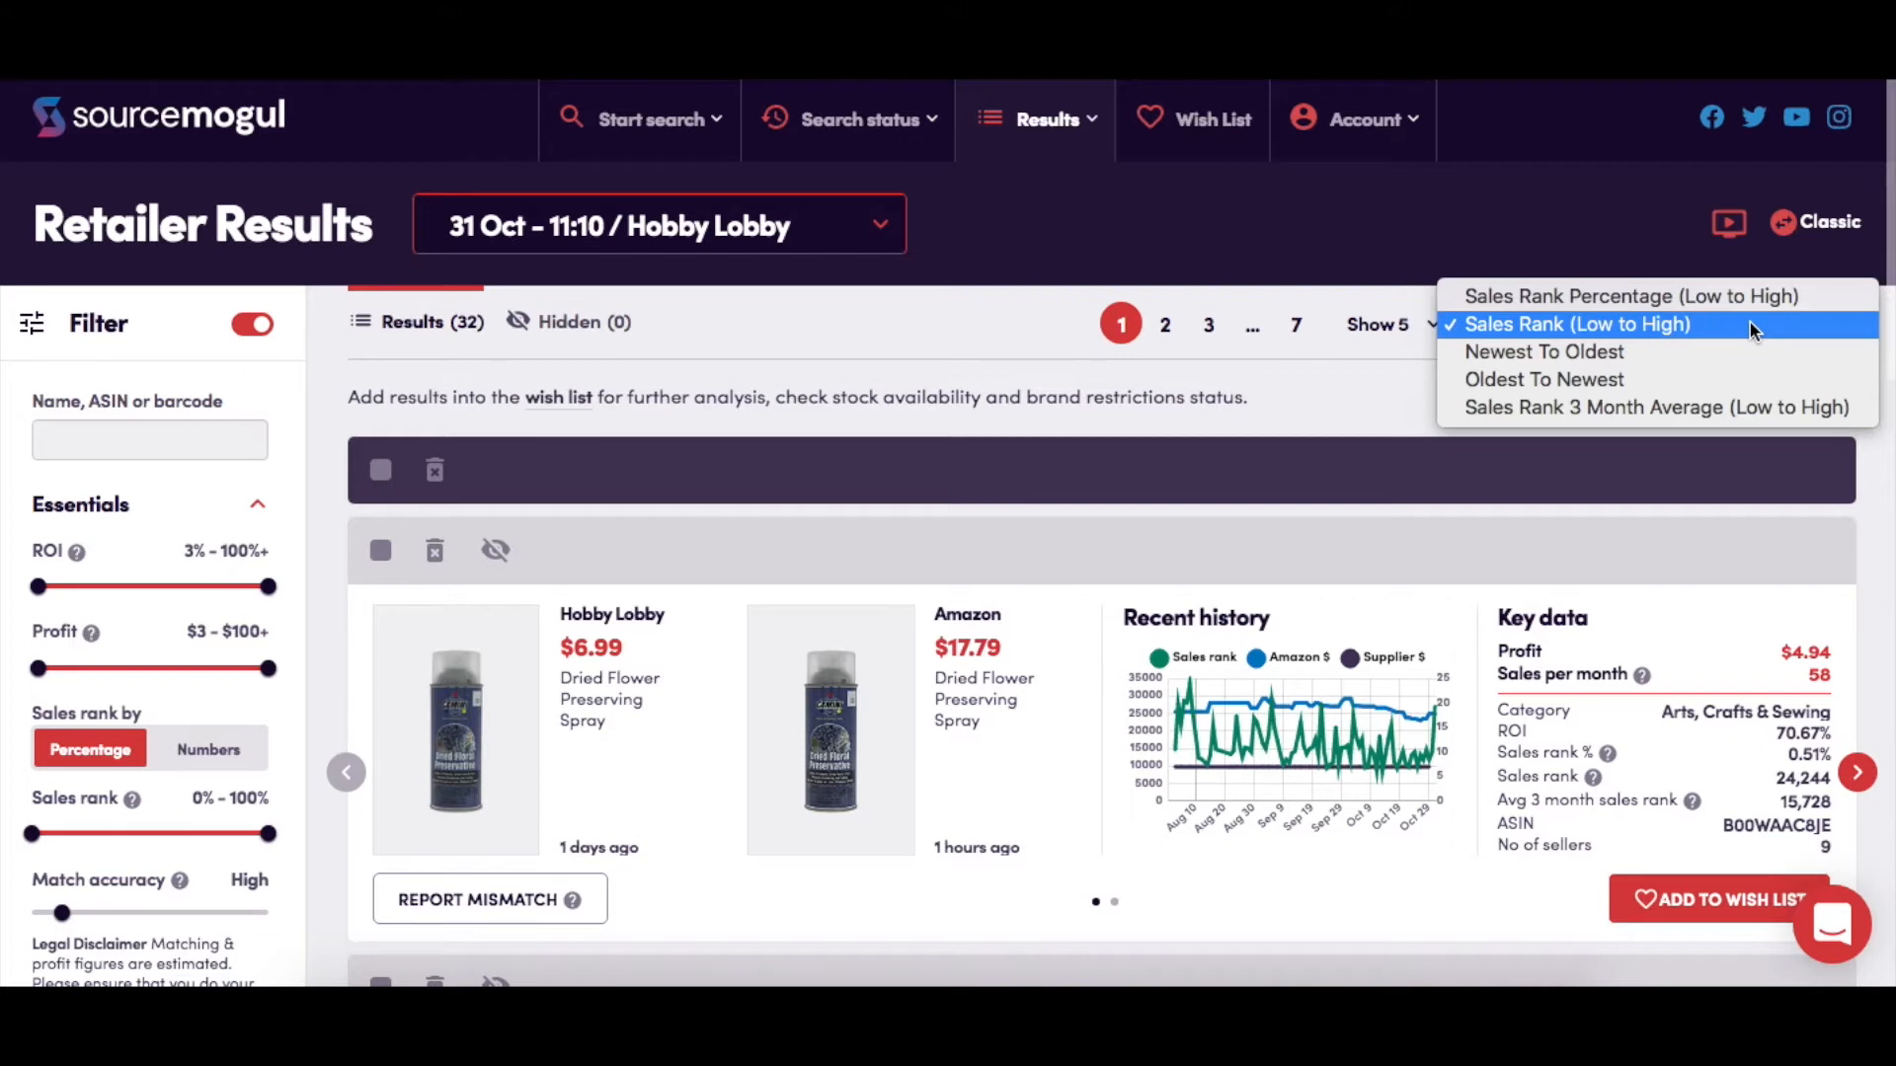
{"action": "mouse_move", "coordinate": [1631, 297]}
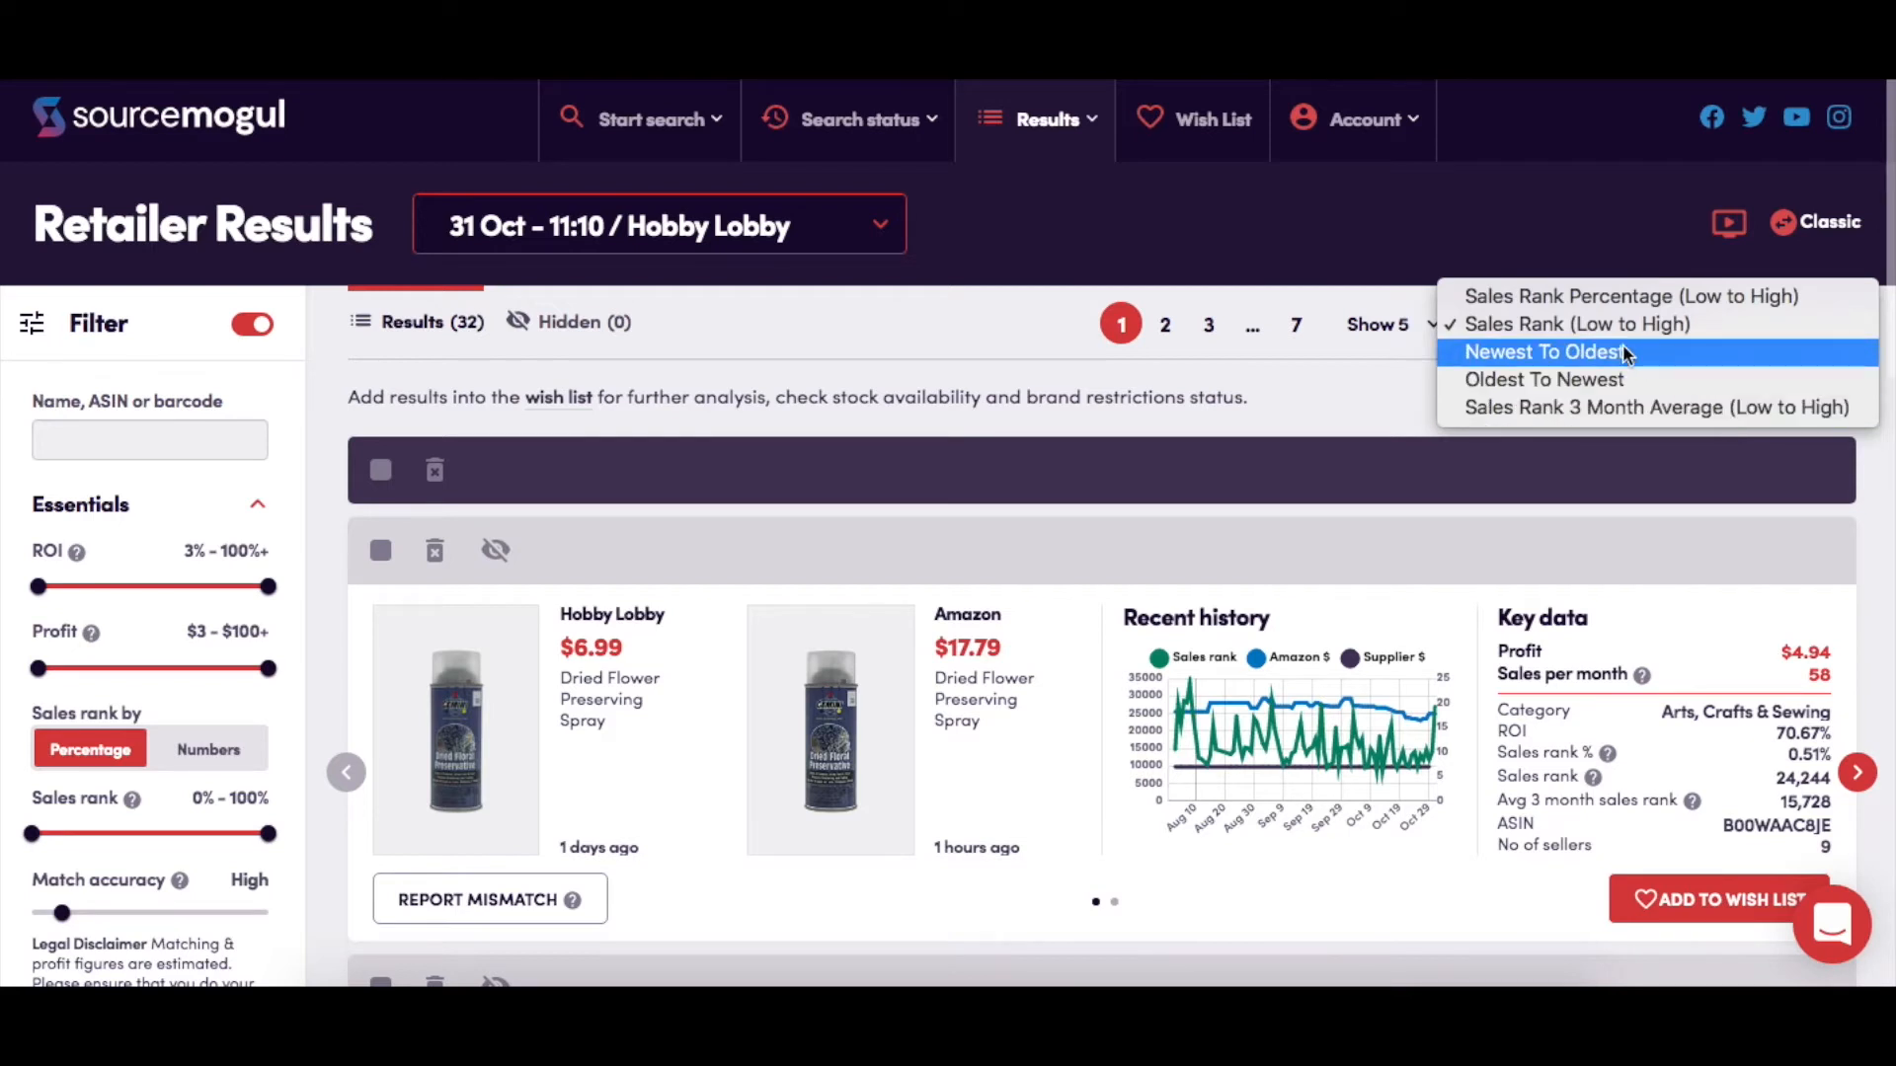
{"action": "mouse_move", "coordinate": [1544, 379]}
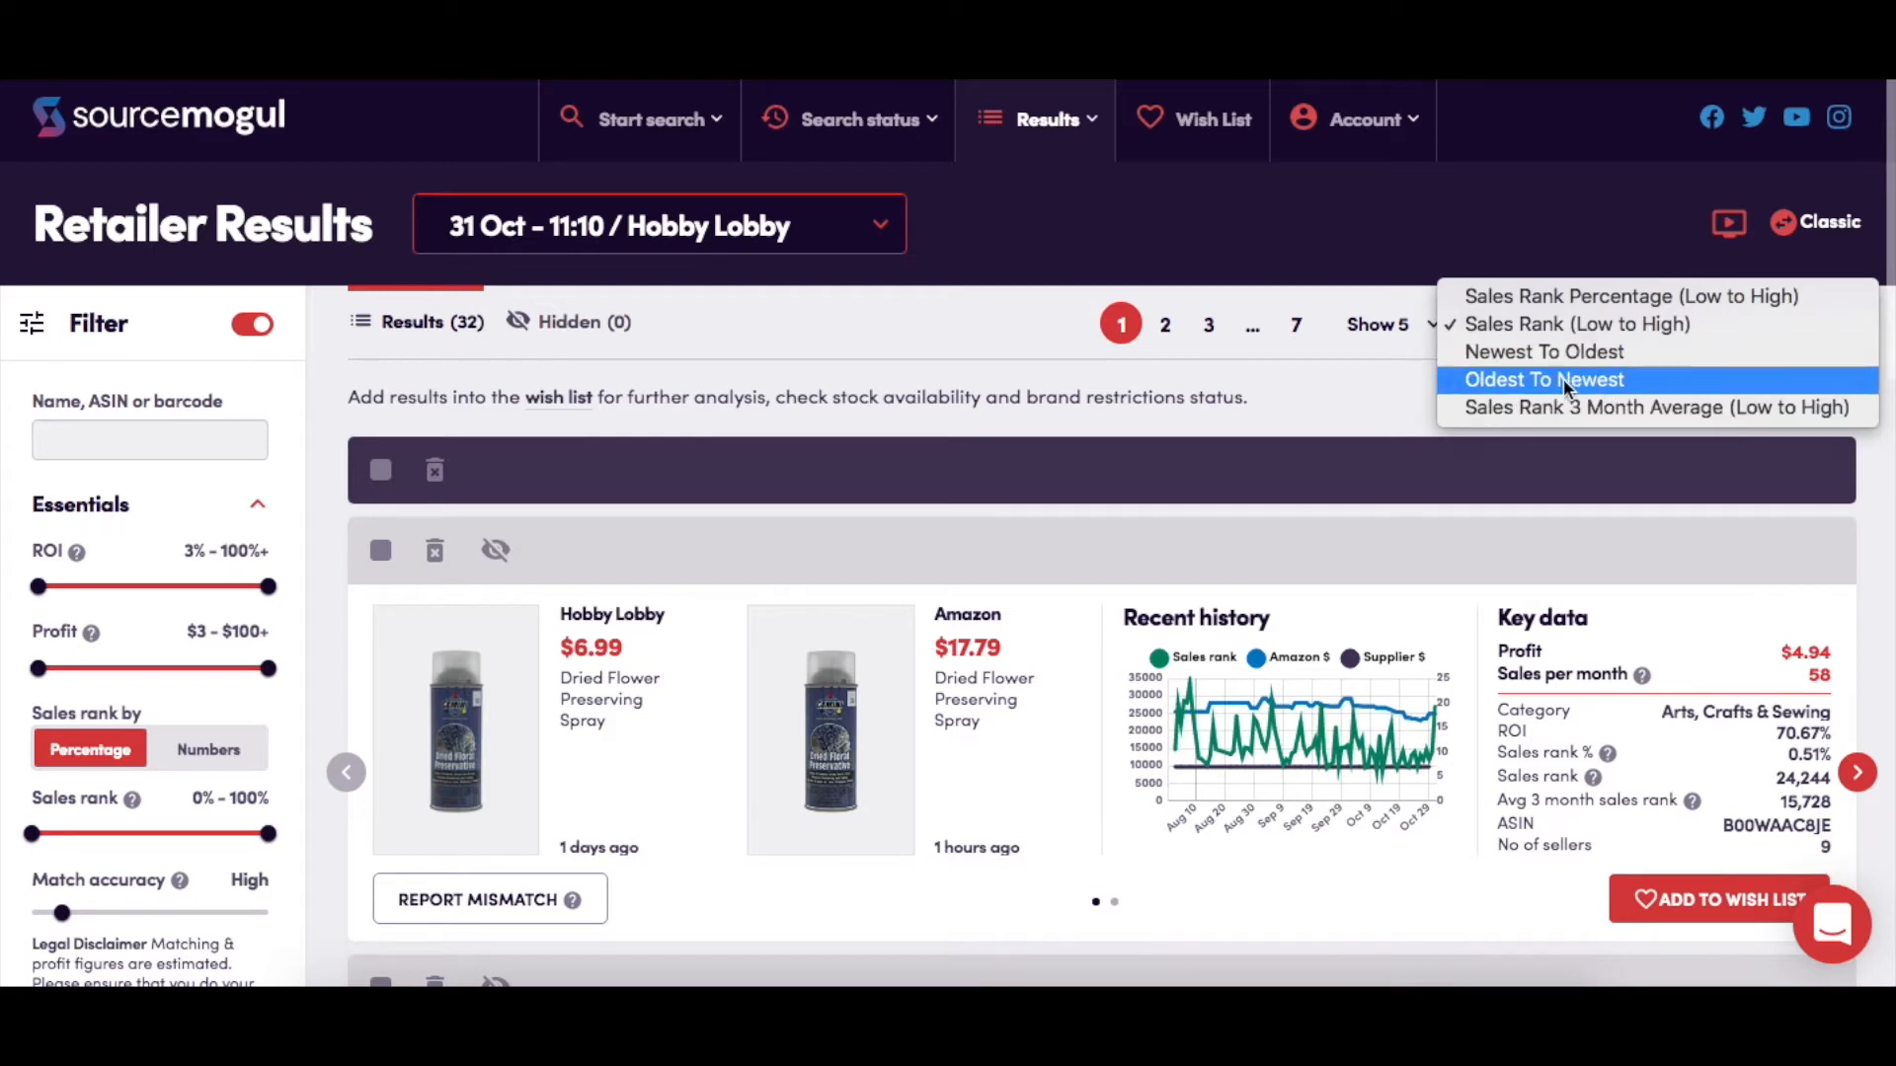
{"action": "left_click", "coordinate": [1576, 323]}
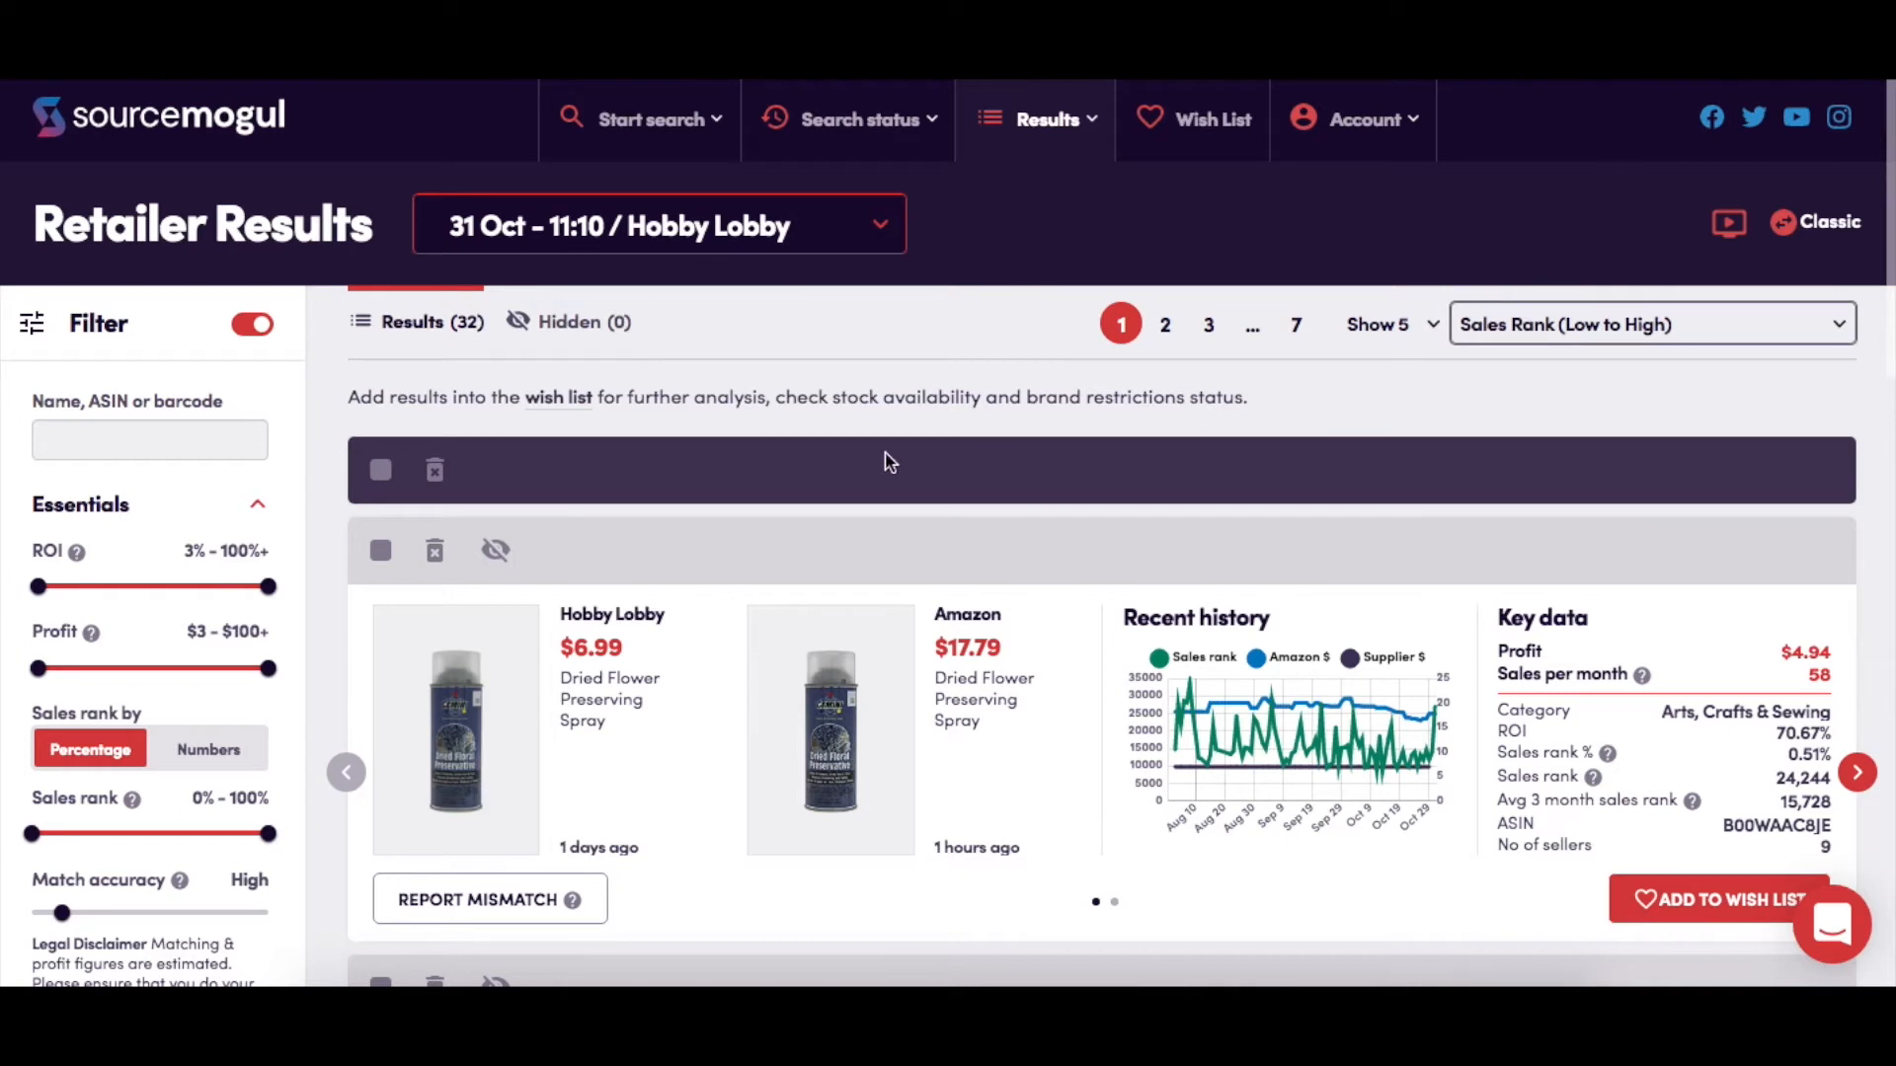
{"action": "mouse_move", "coordinate": [433, 559]}
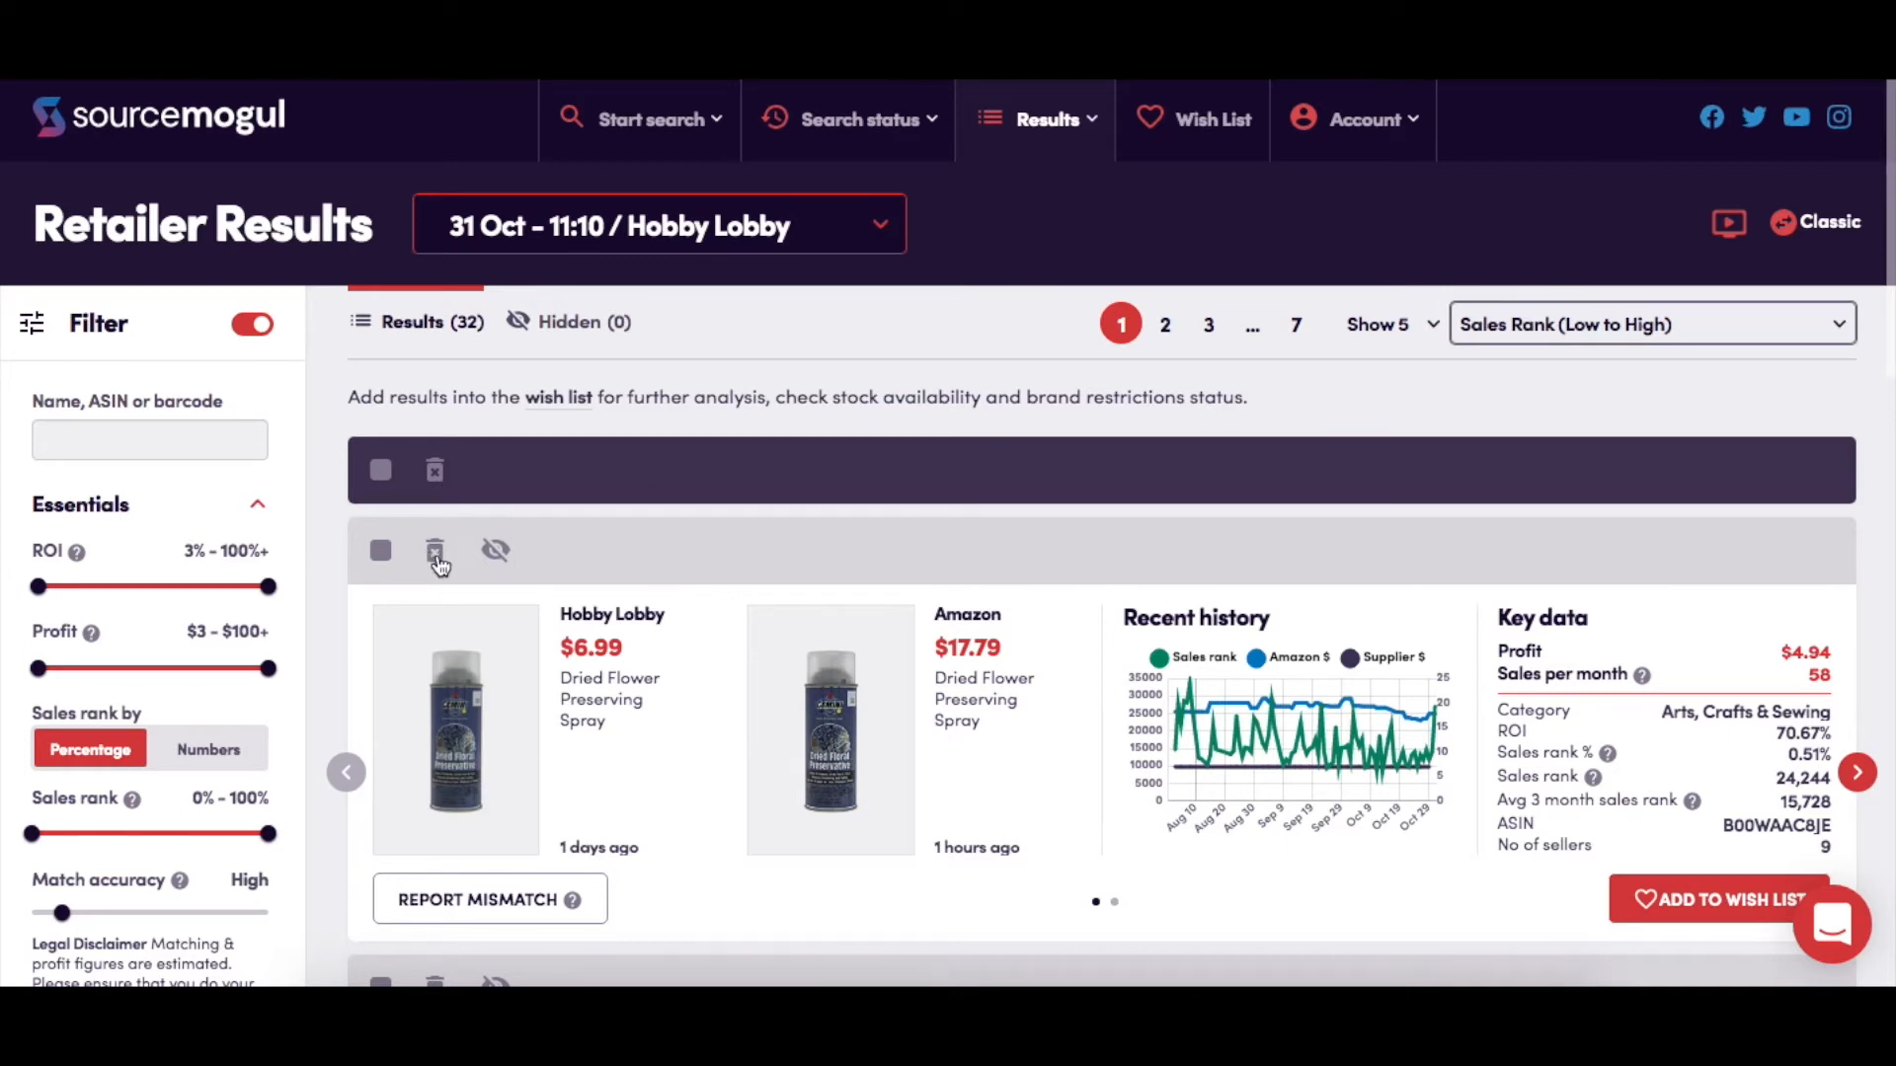
{"action": "mouse_move", "coordinate": [438, 484]}
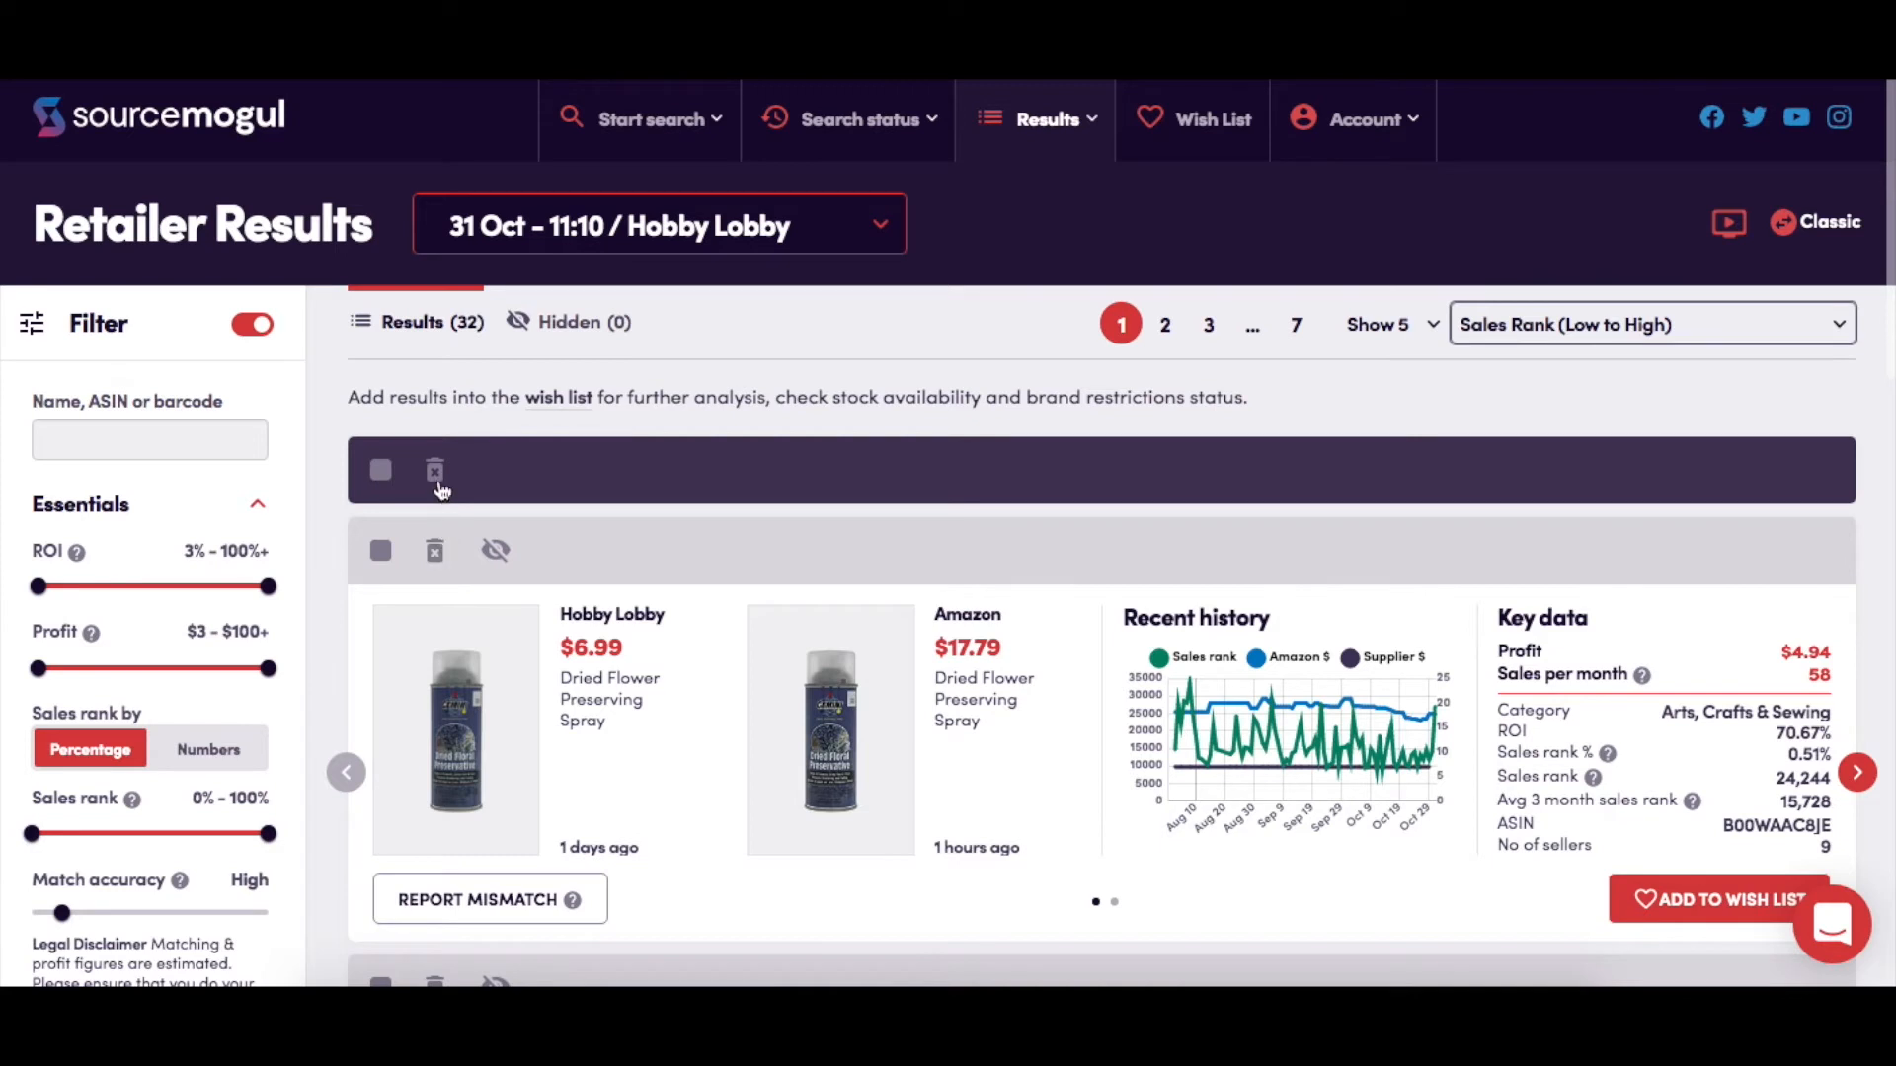
{"action": "mouse_move", "coordinate": [434, 470]}
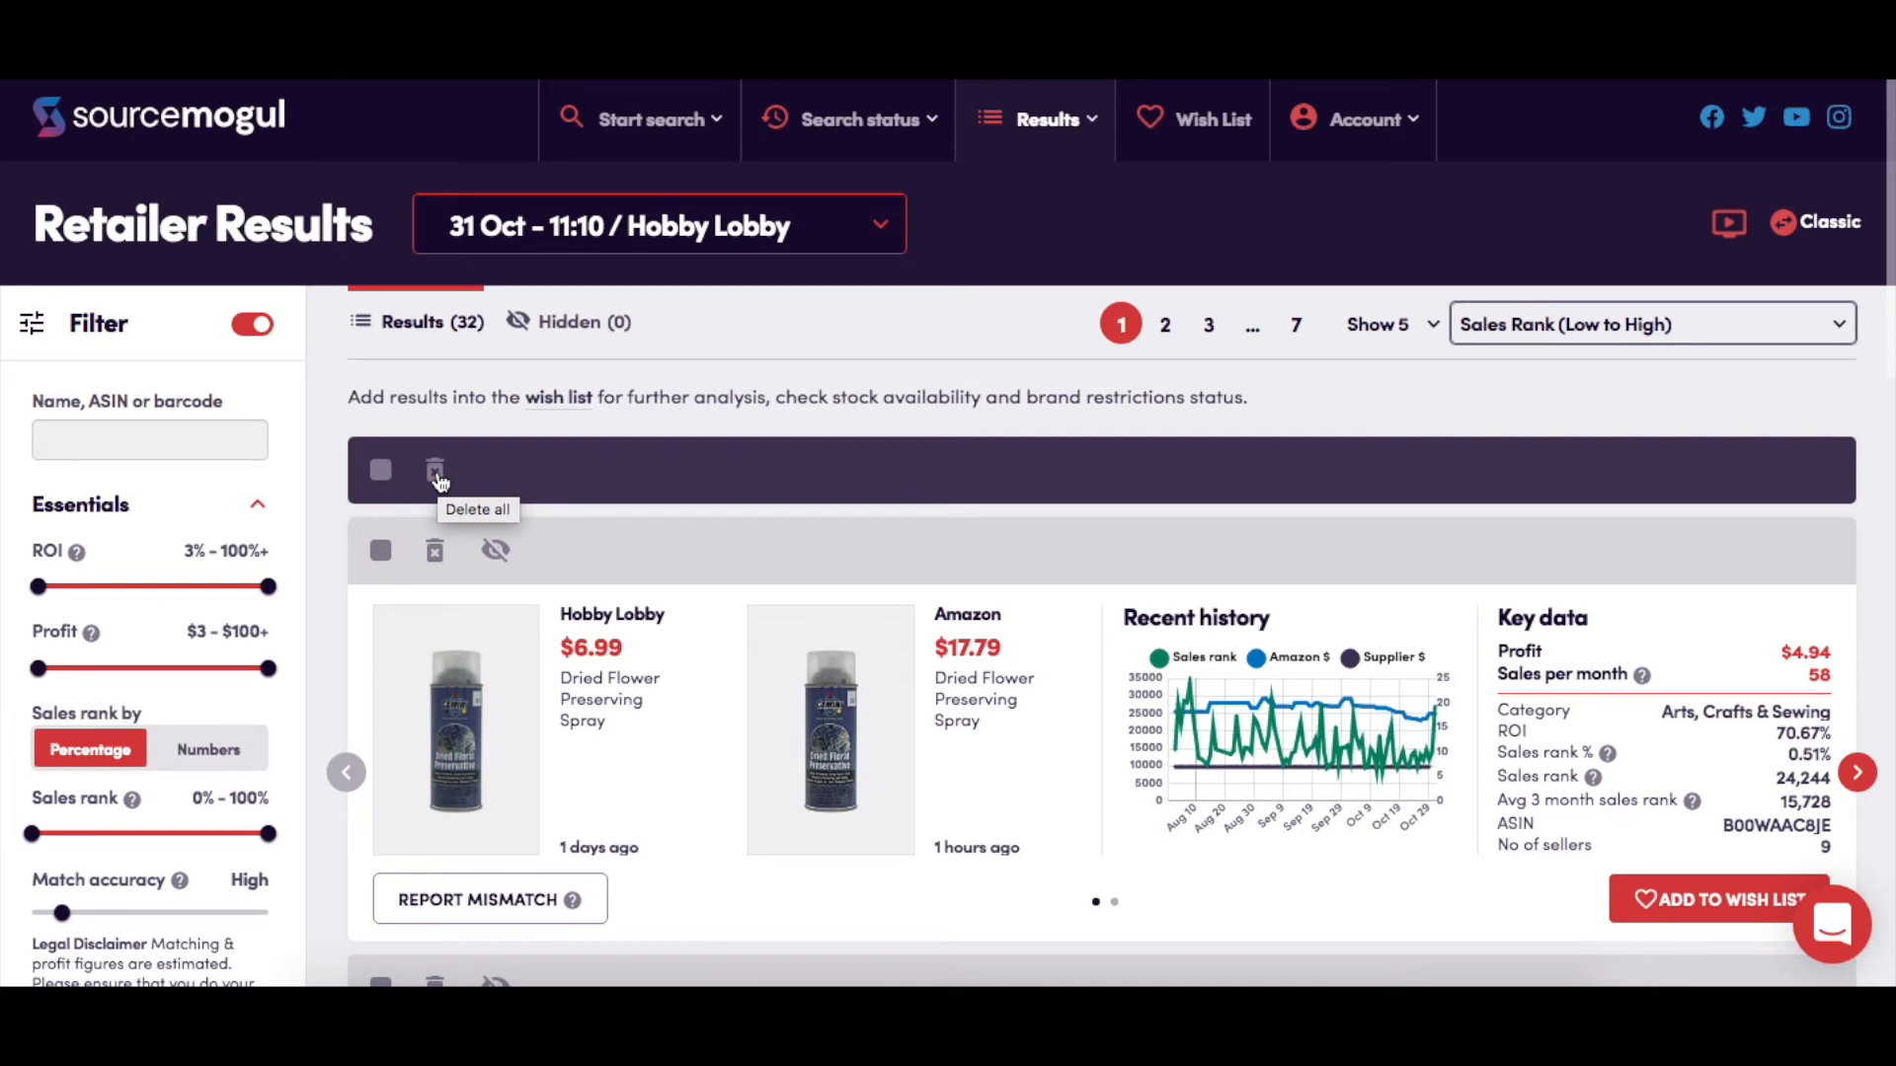
{"action": "mouse_move", "coordinate": [496, 559]}
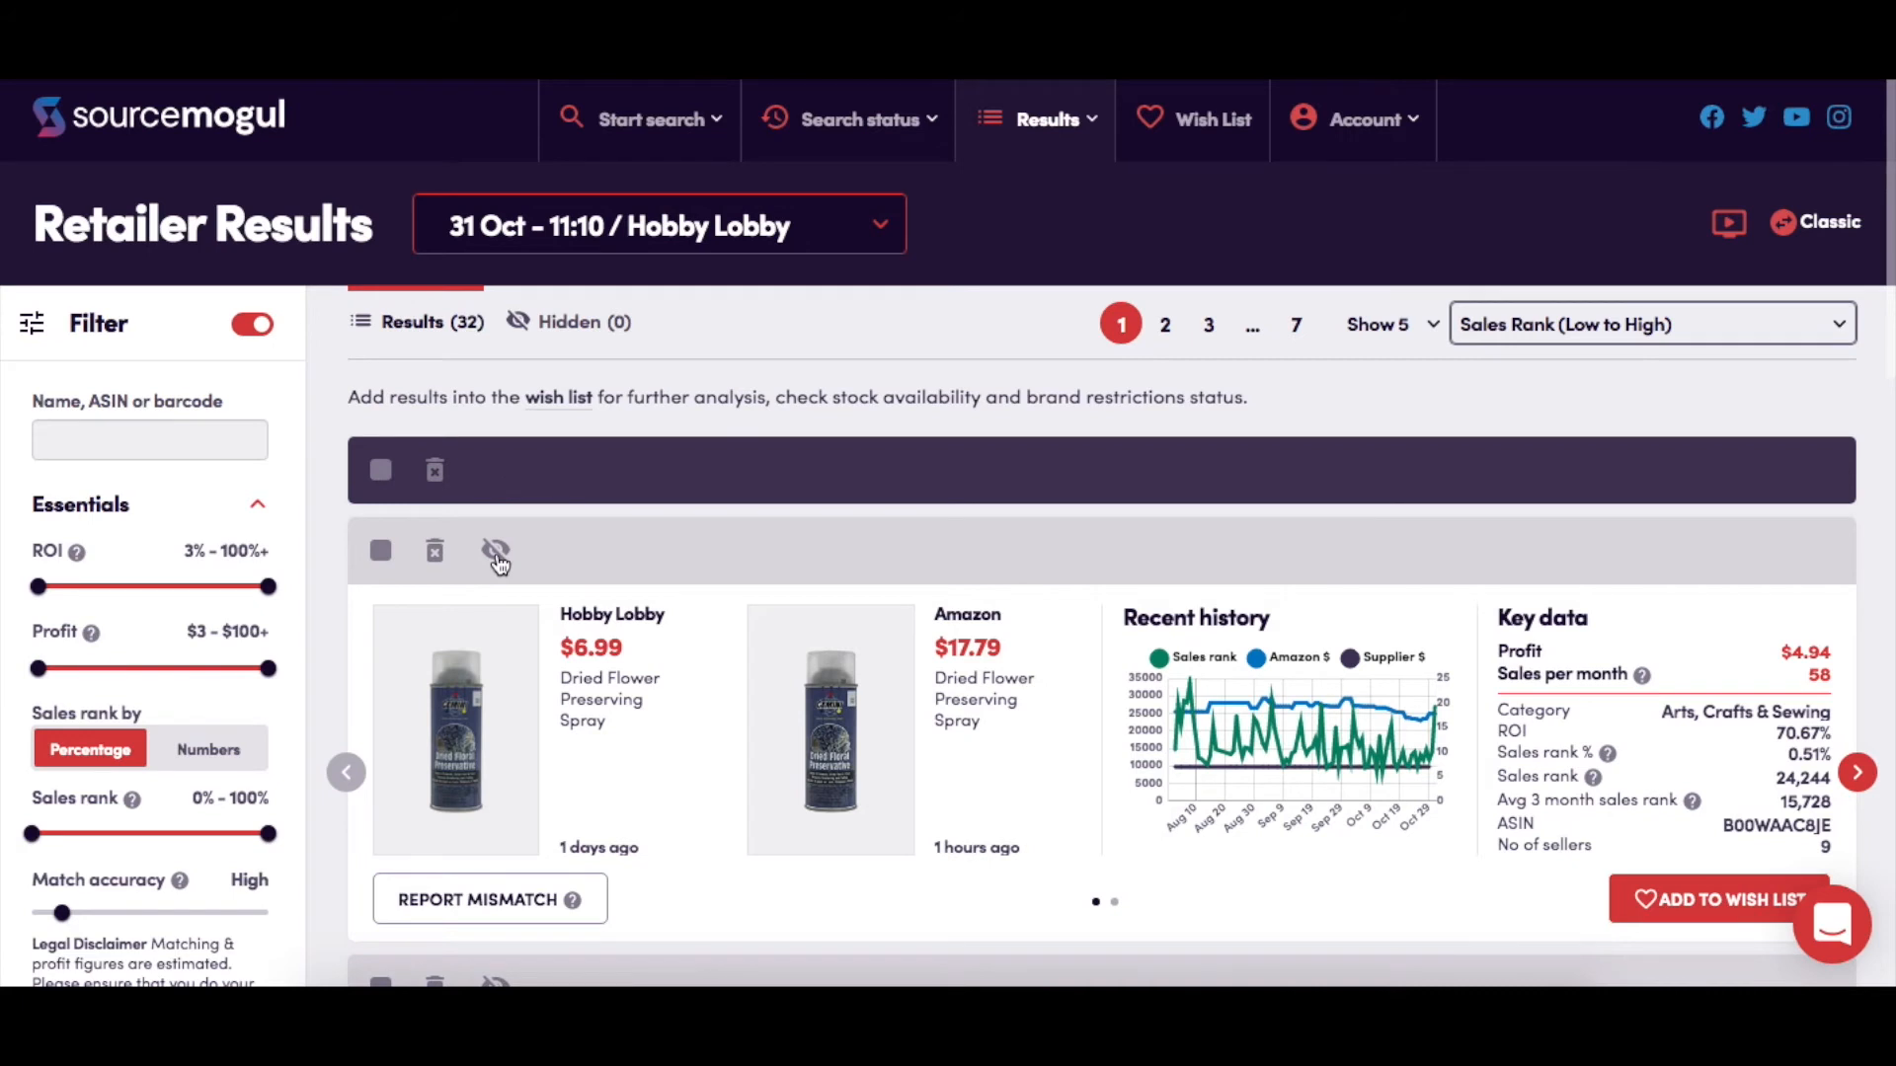
{"action": "mouse_move", "coordinate": [496, 553]}
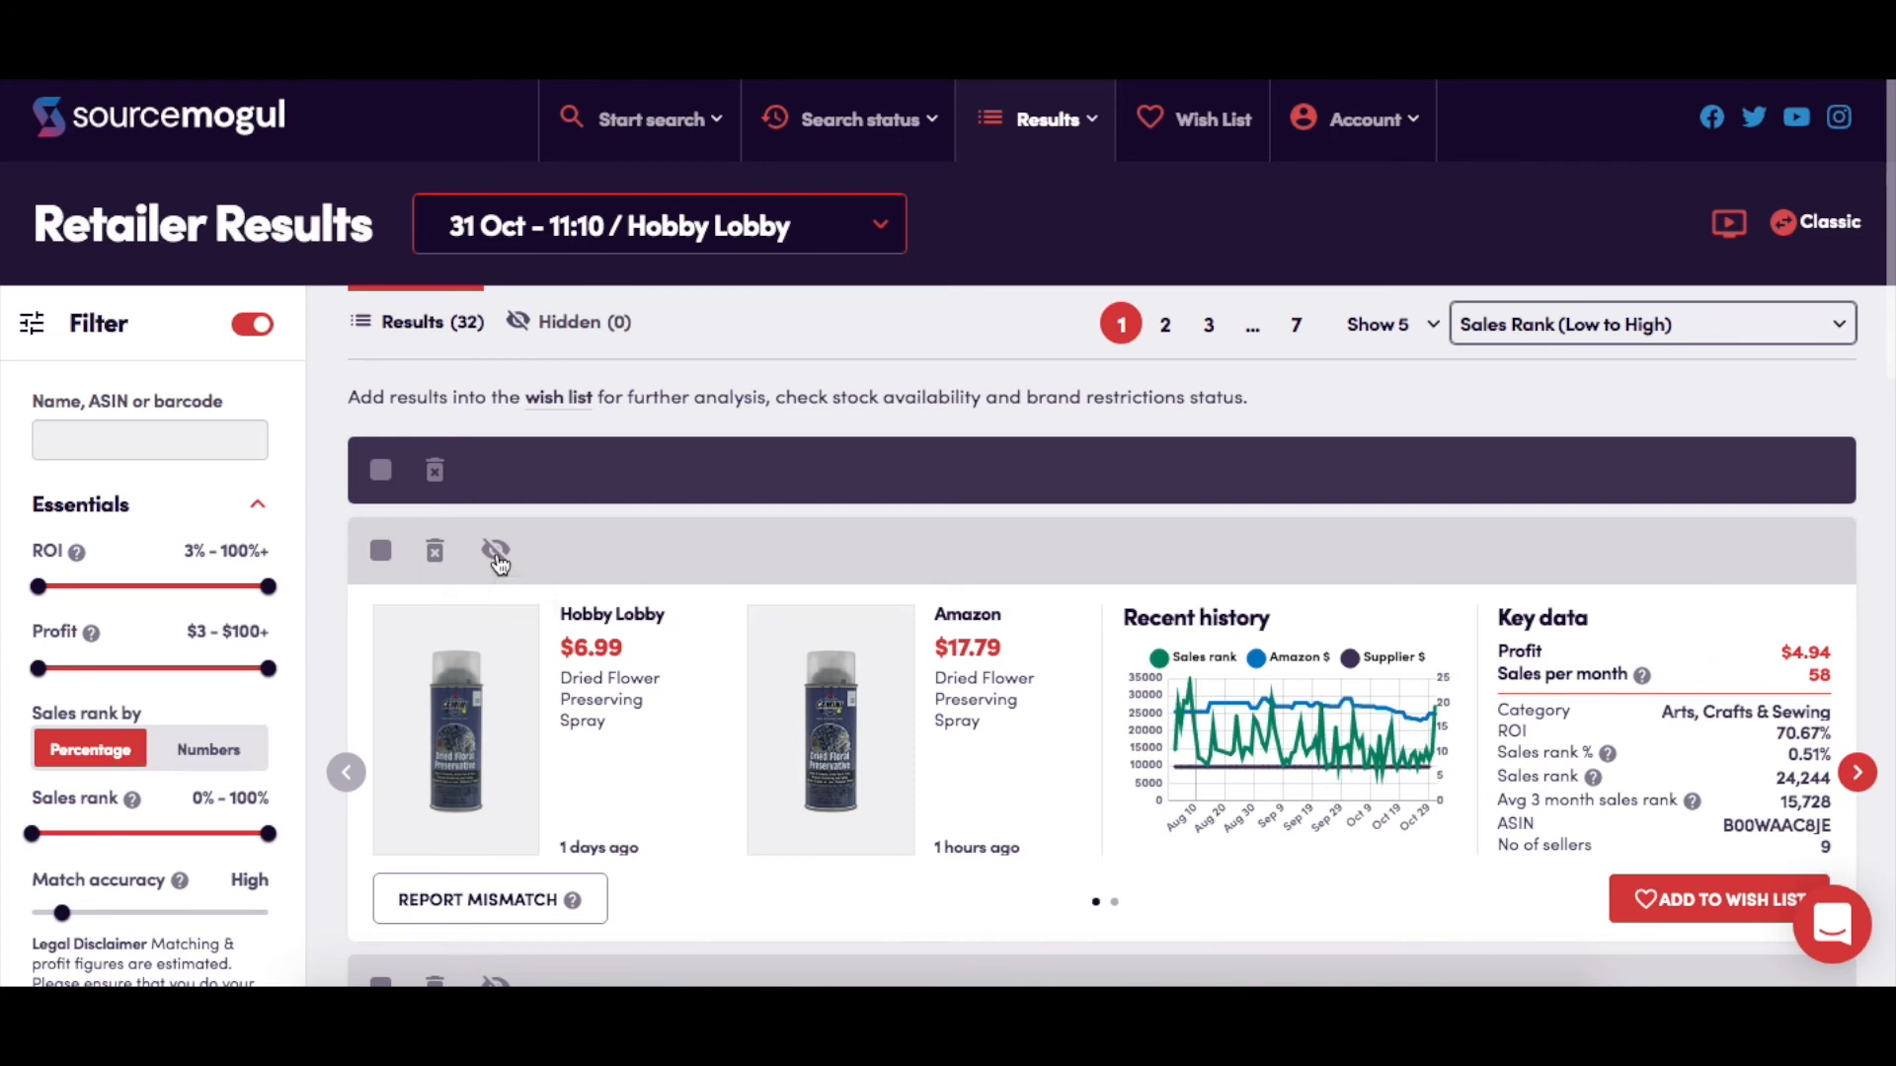
{"action": "mouse_move", "coordinate": [588, 553]}
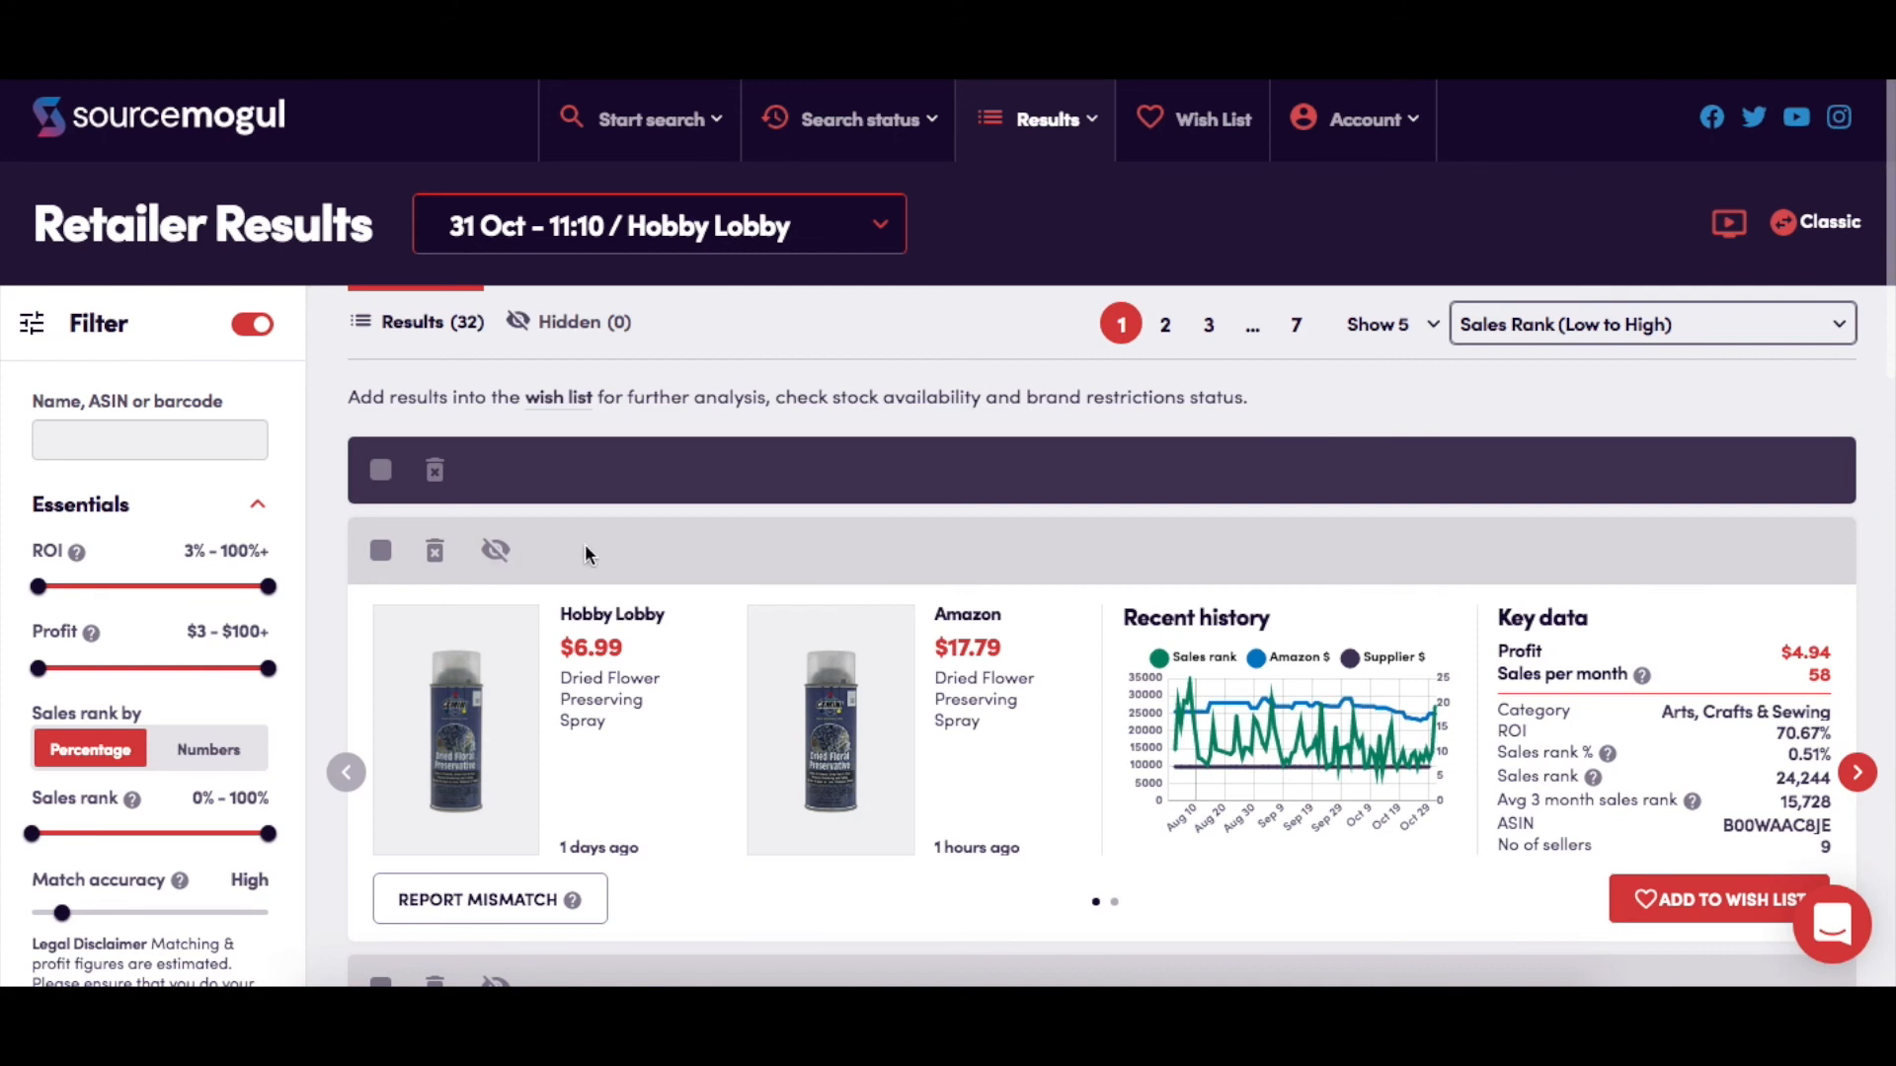
{"action": "mouse_move", "coordinate": [482, 910]}
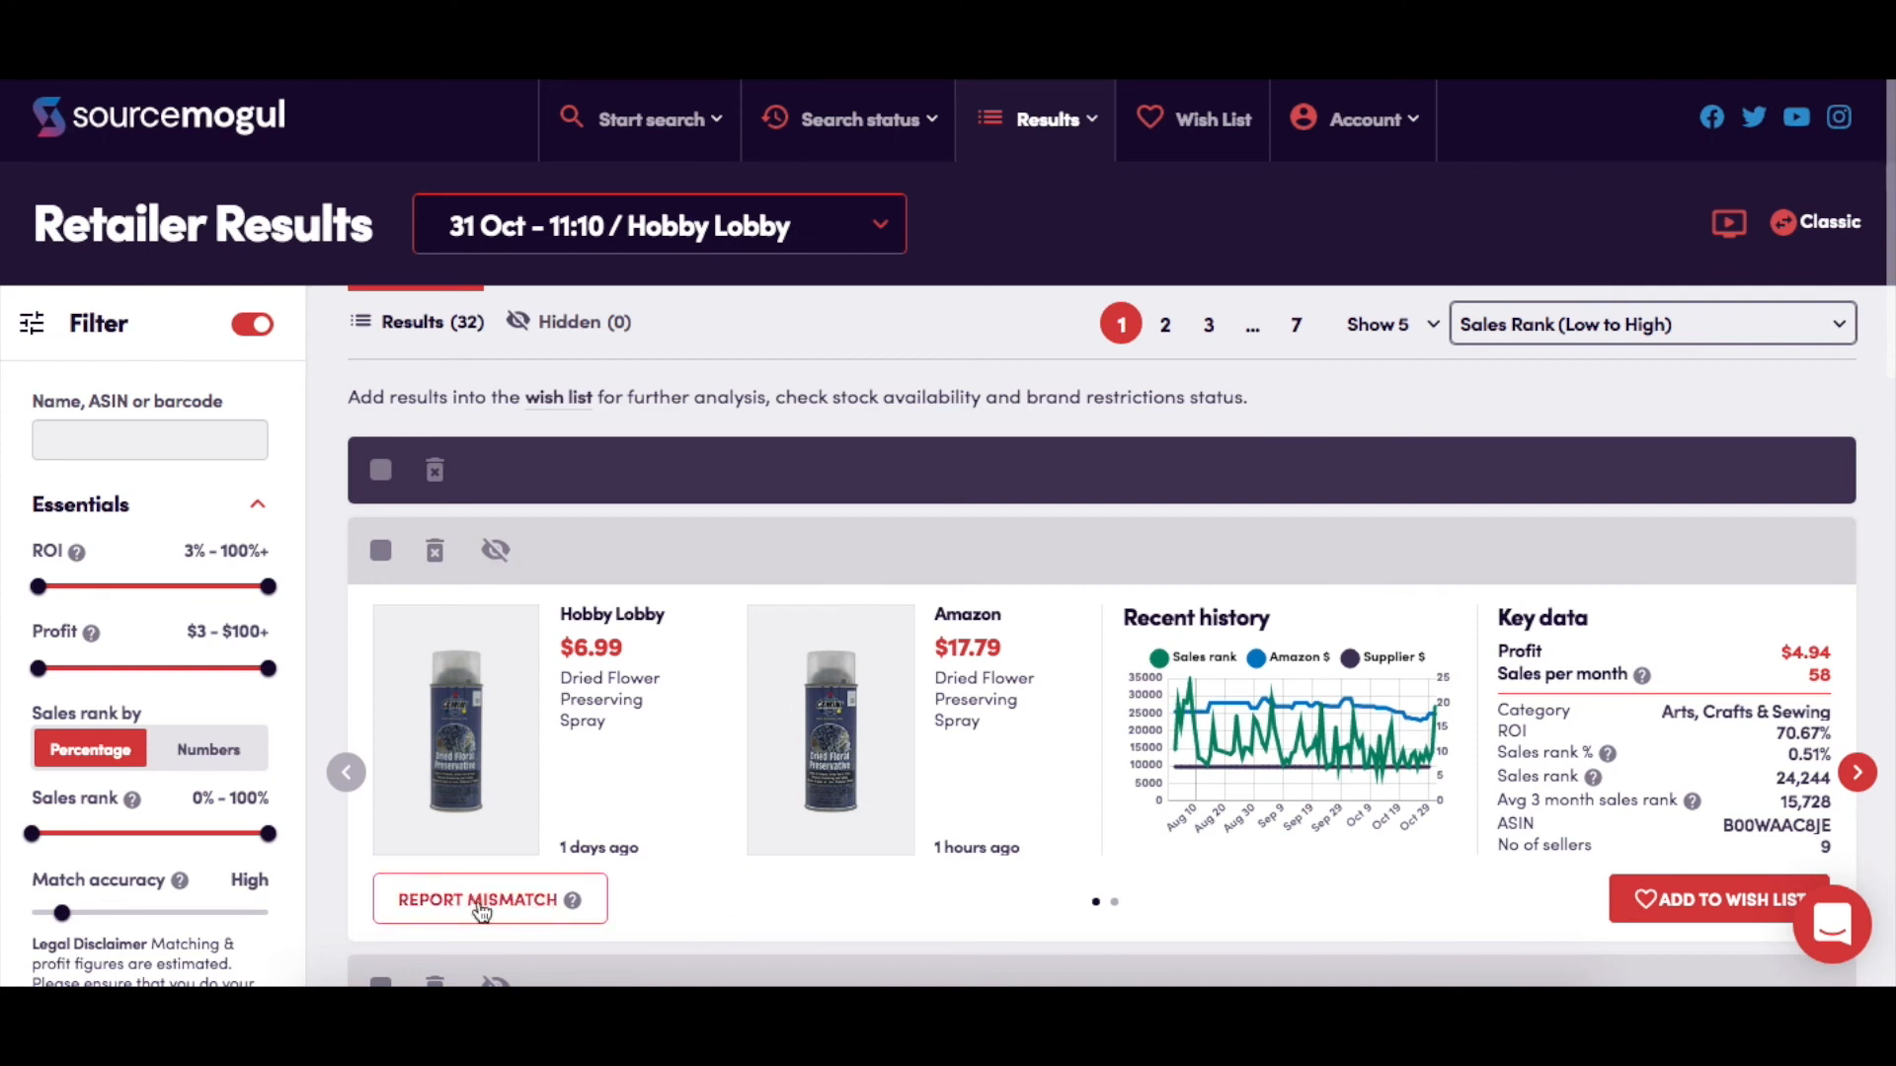